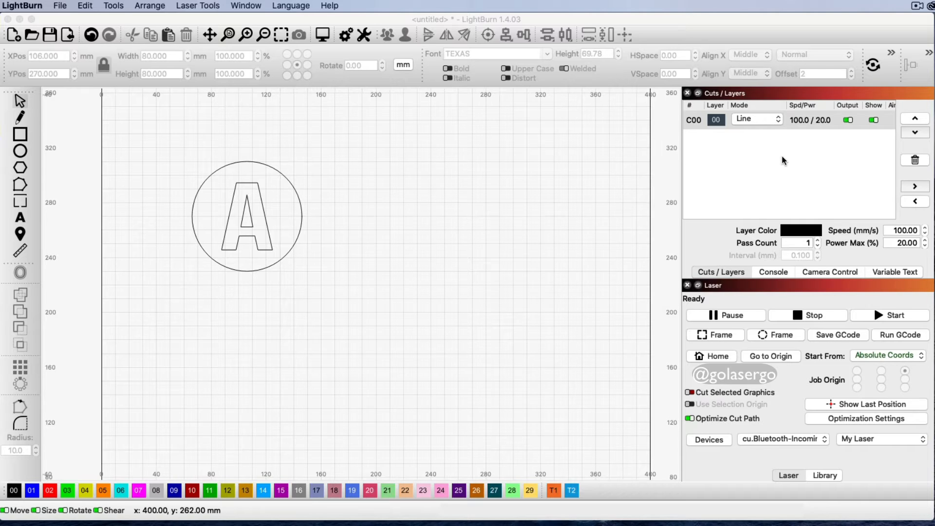
mouse_move(243, 239)
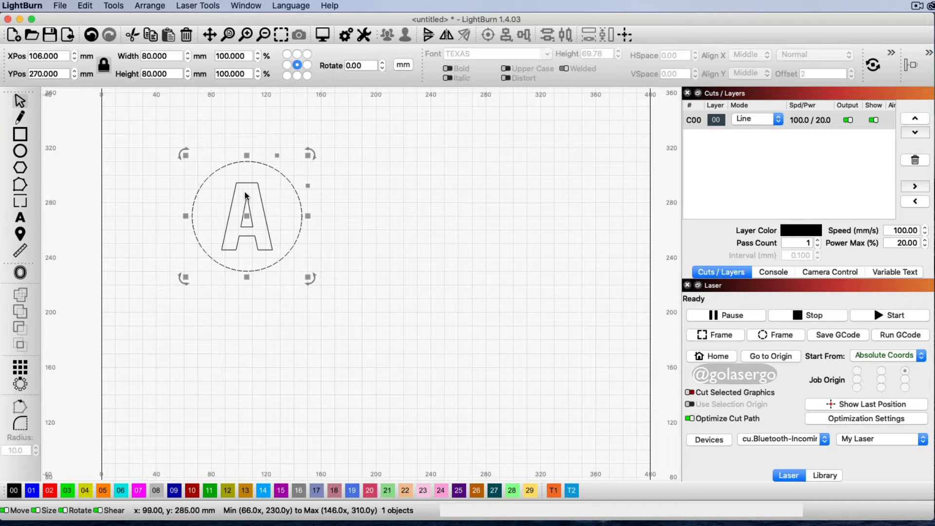
mouse_move(265, 246)
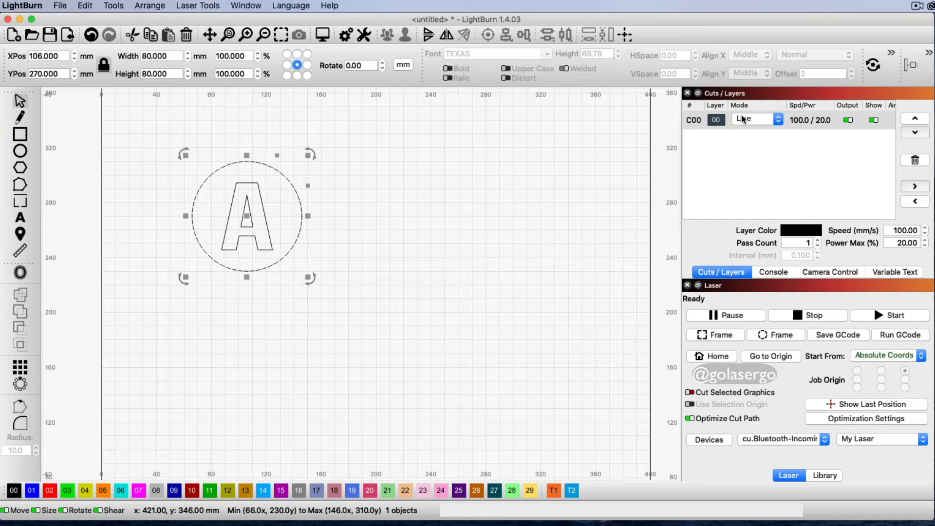
mouse_move(527, 143)
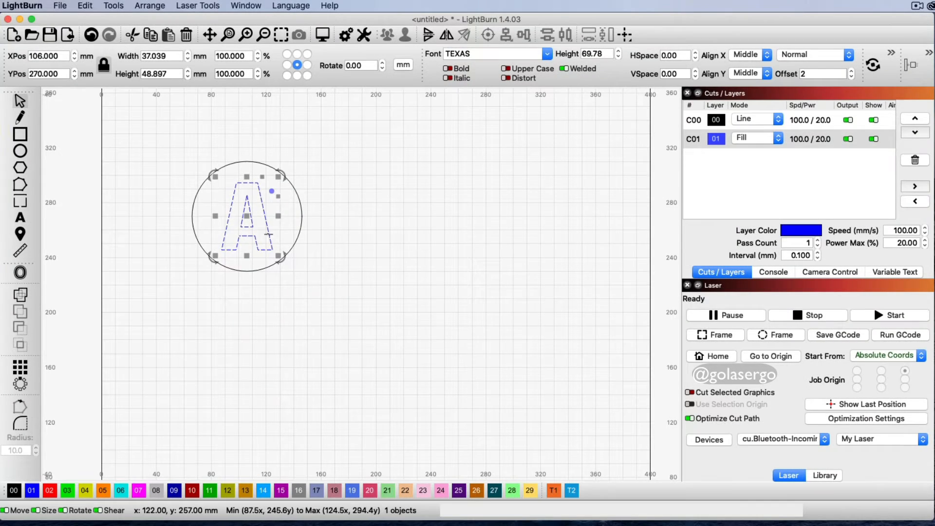
Assign the letter A to palette color 01 as a Fill layer
left_click(755, 138)
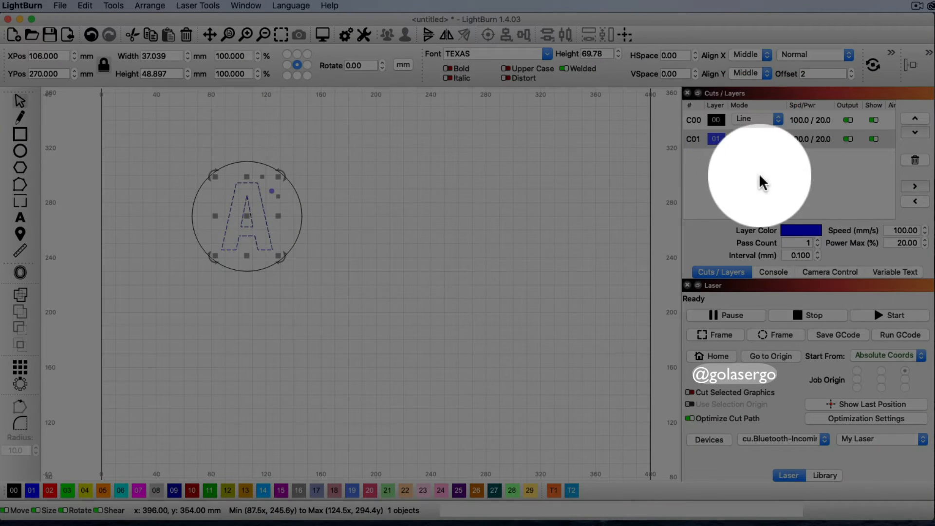
left_click(755, 139)
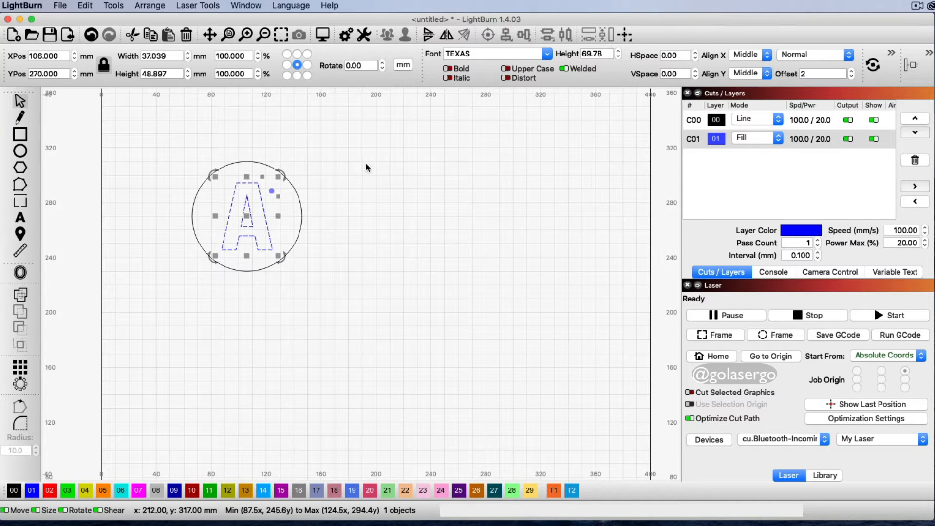
mouse_move(400, 209)
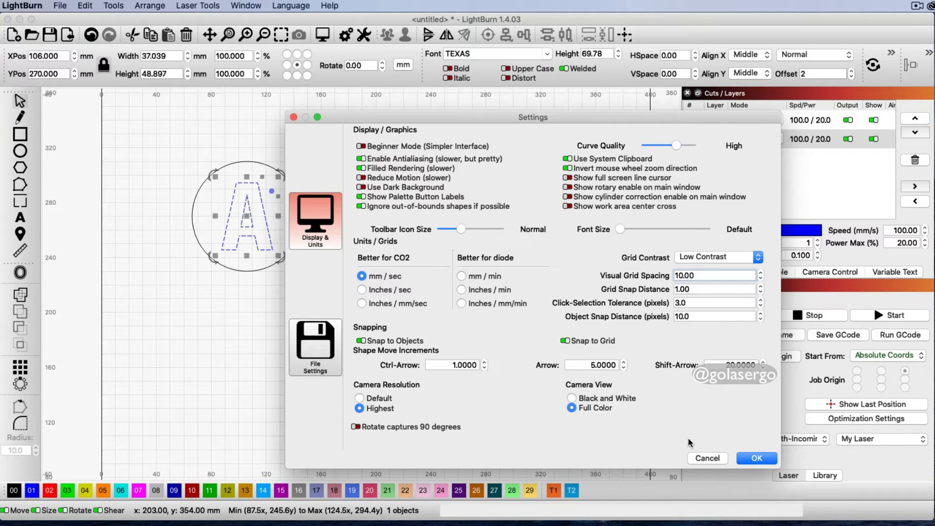
Enable Filled Rendering in Settings and deselect to see the solid blue A
left_click(755, 458)
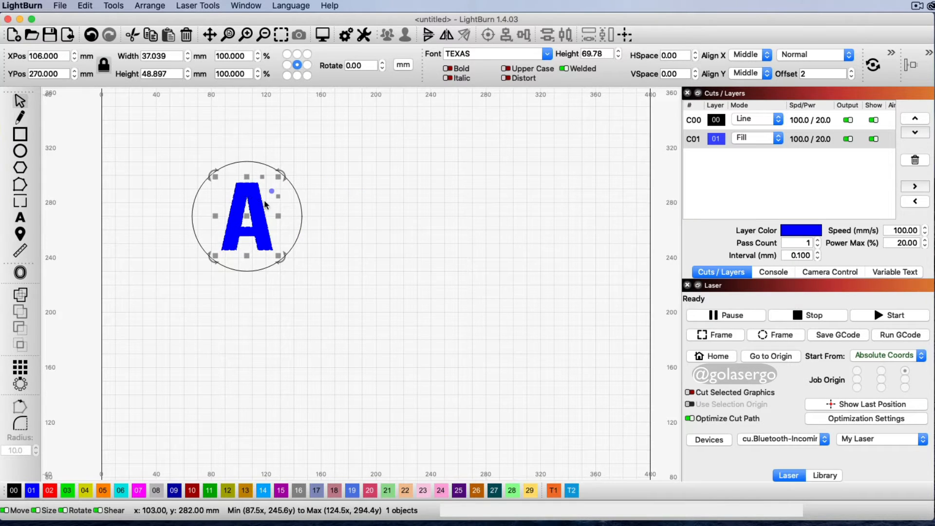
left_click(370, 260)
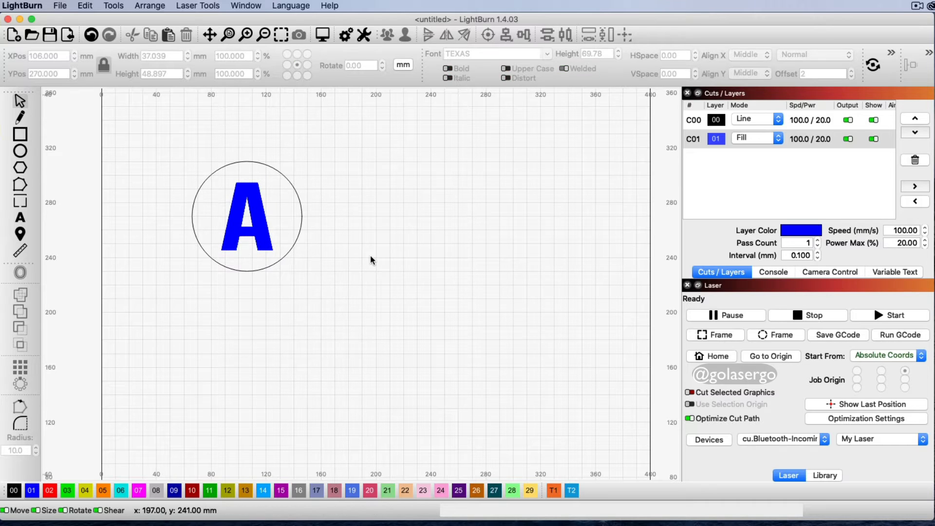
mouse_move(302, 192)
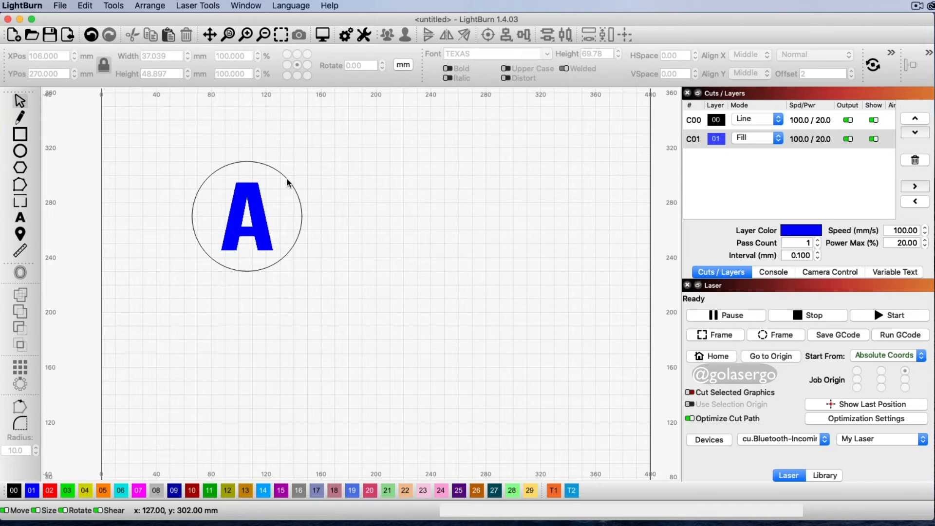
mouse_move(313, 199)
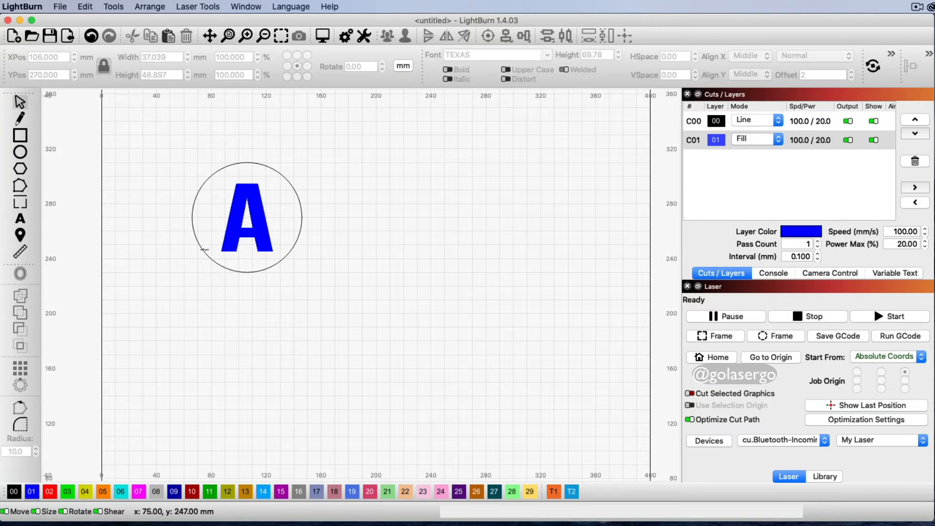
mouse_move(272, 255)
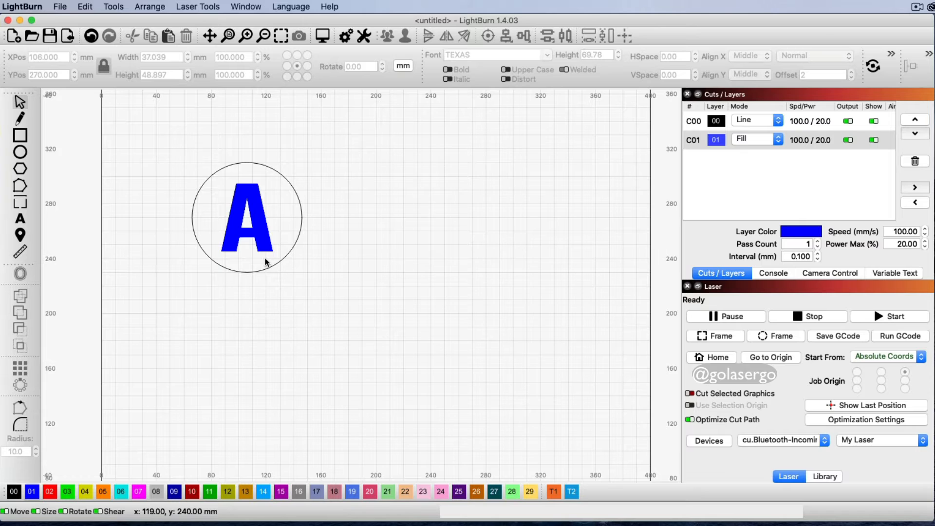
mouse_move(253, 213)
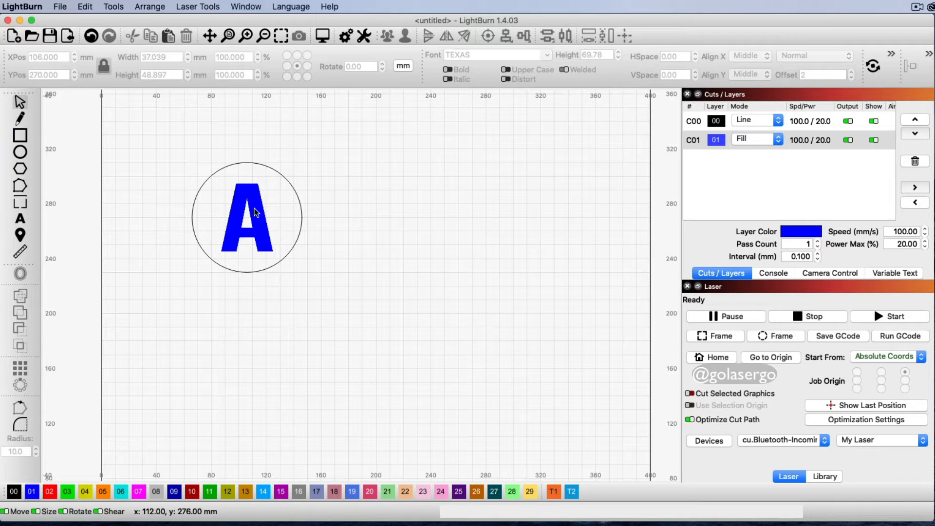
mouse_move(824, 162)
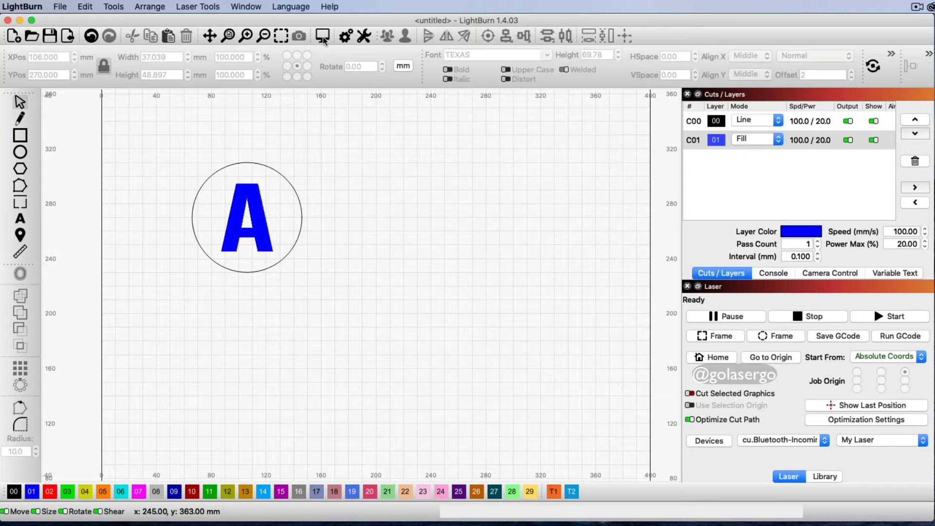
left_click(321, 36)
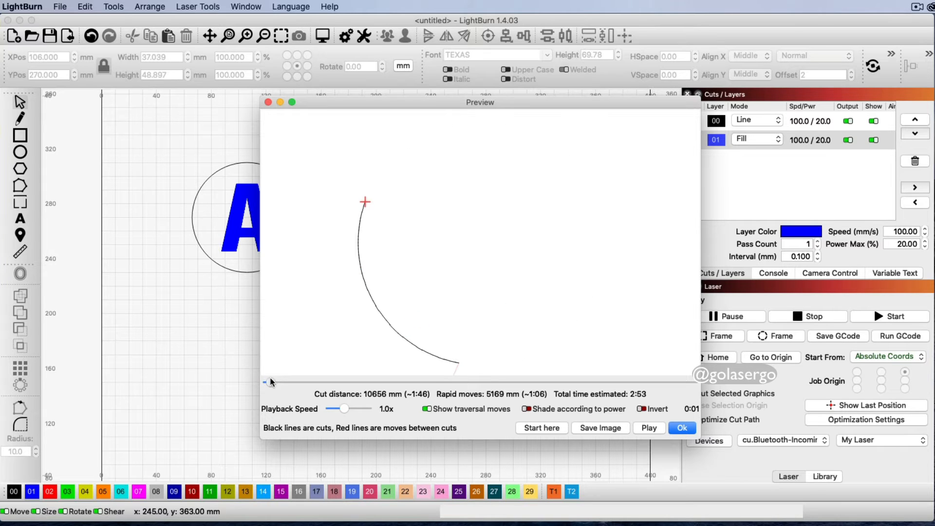
left_click_drag(264, 383, 373, 383)
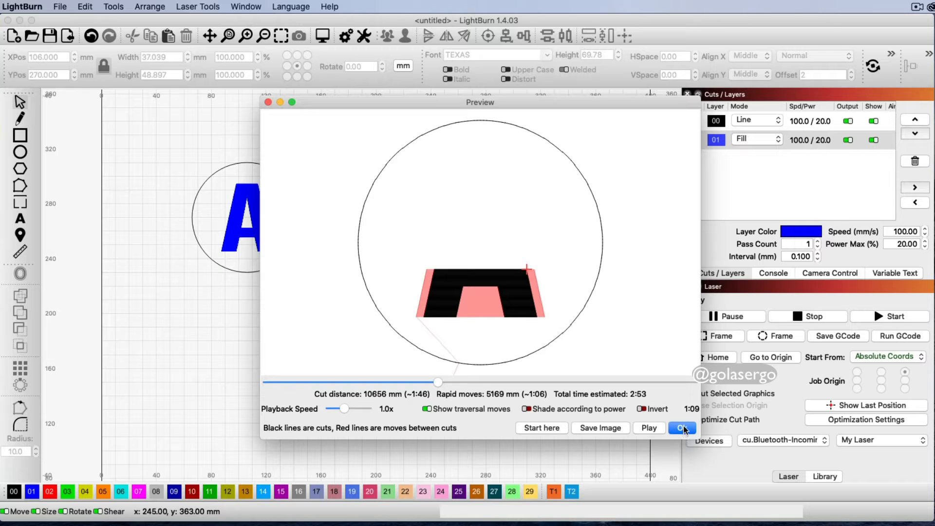
left_click(682, 428)
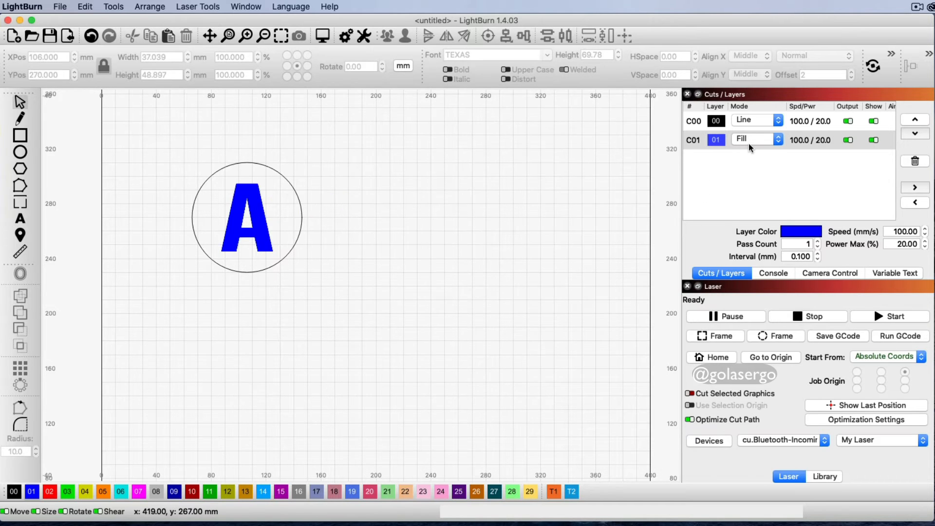
Move layer C01 above the Line layer and preview the A engraving first
left_click(694, 139)
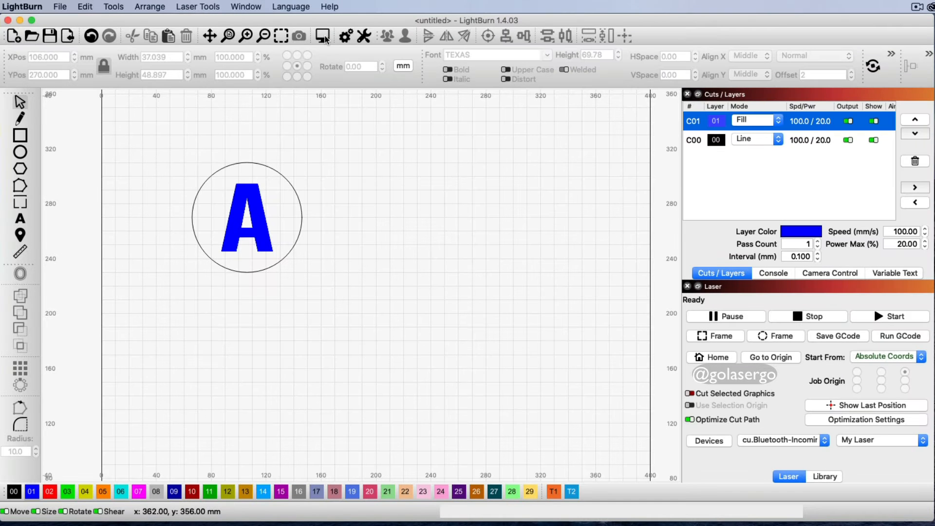
left_click(322, 36)
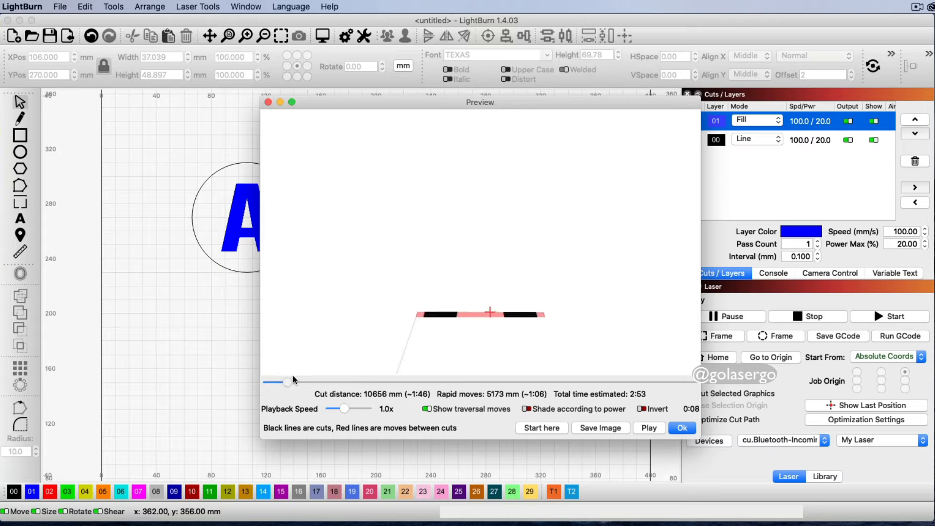
left_click_drag(288, 383, 475, 382)
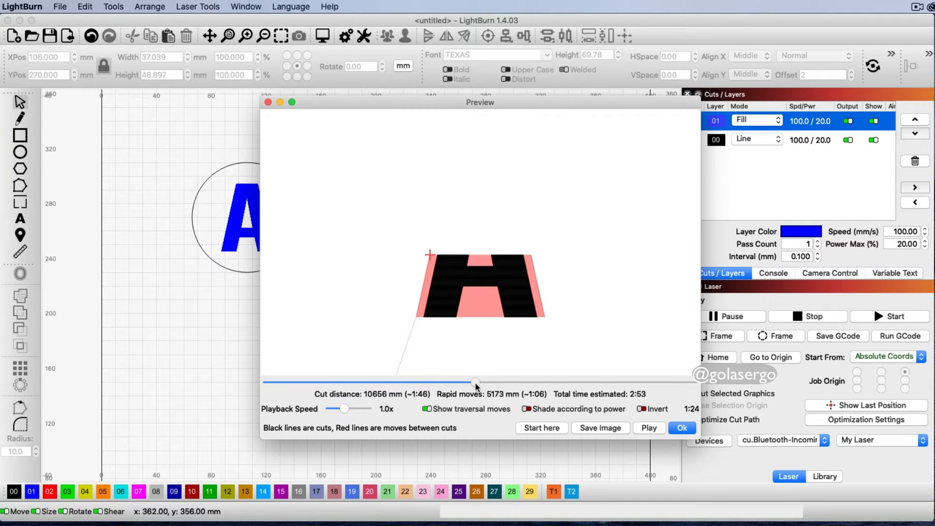
left_click_drag(476, 382, 668, 383)
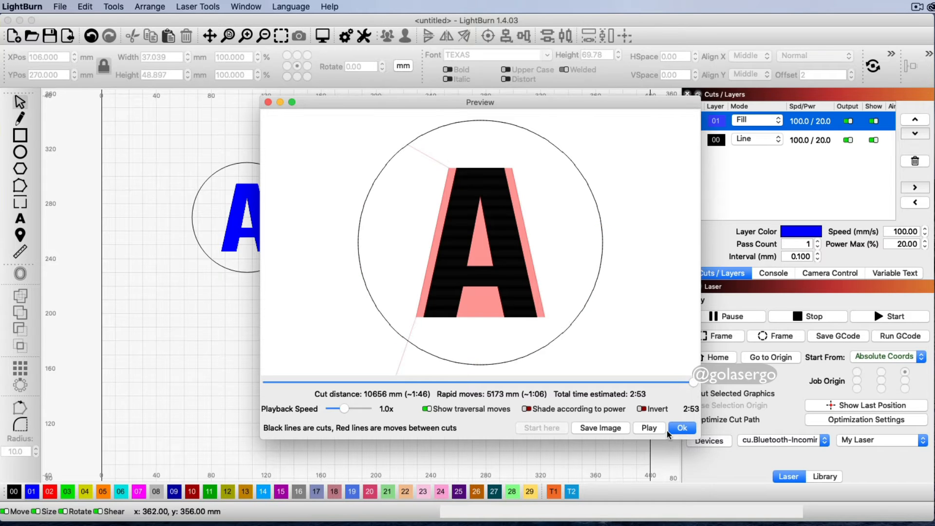
left_click(681, 428)
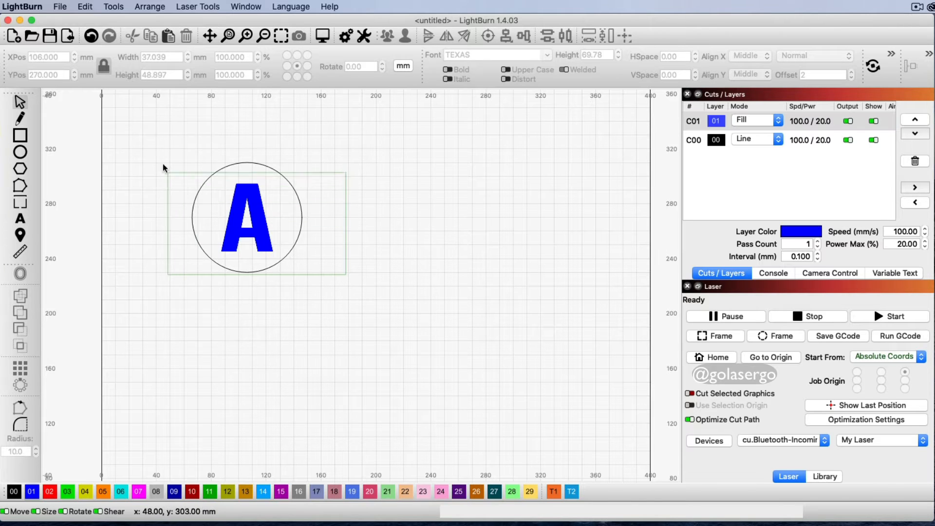
Grid-array the badge into 3 columns by 3 rows at 5 mm spacing
right_click(254, 200)
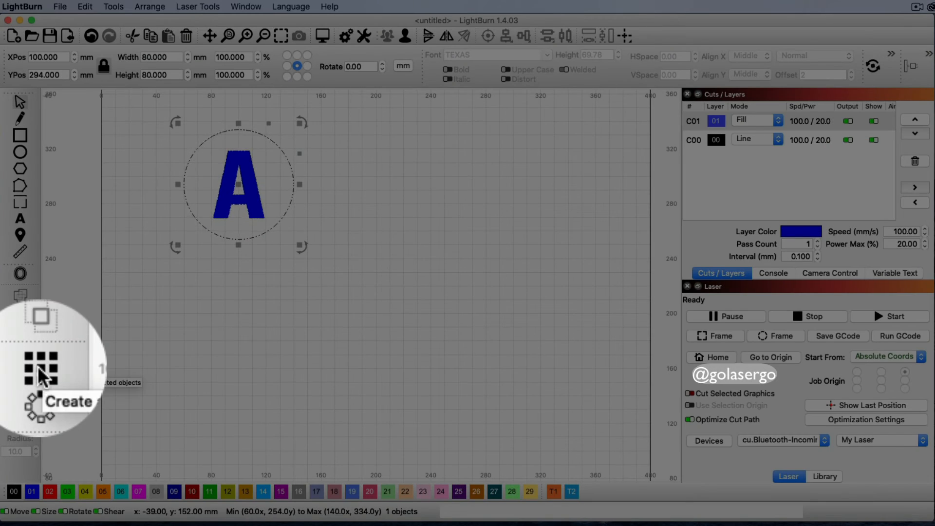
left_click(42, 364)
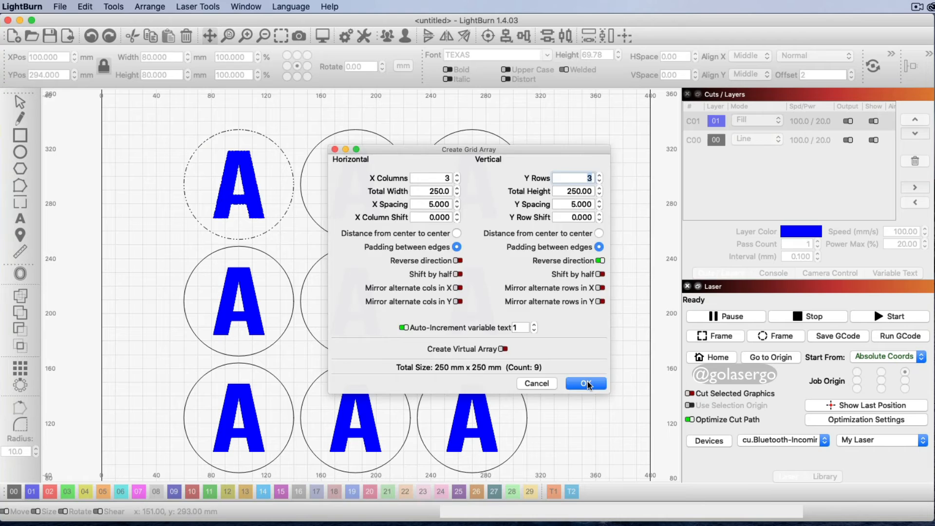
left_click(584, 383)
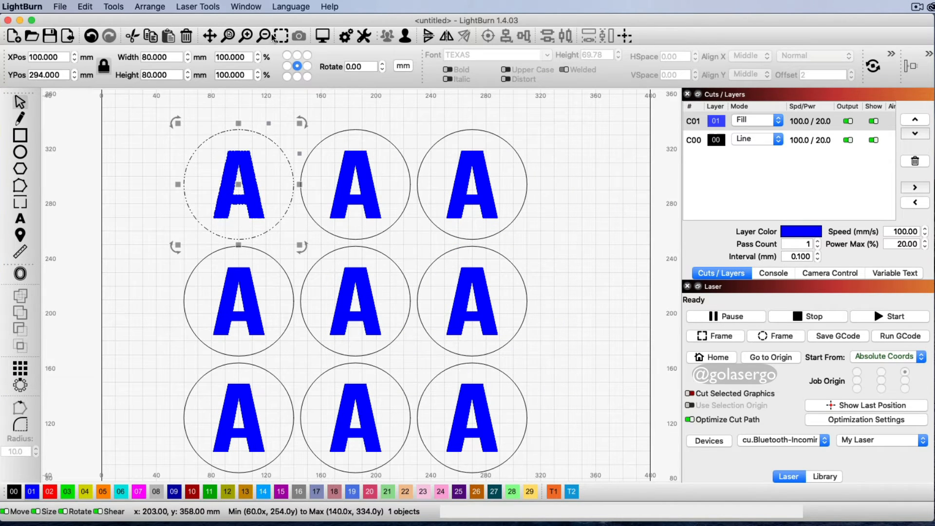
left_click(322, 36)
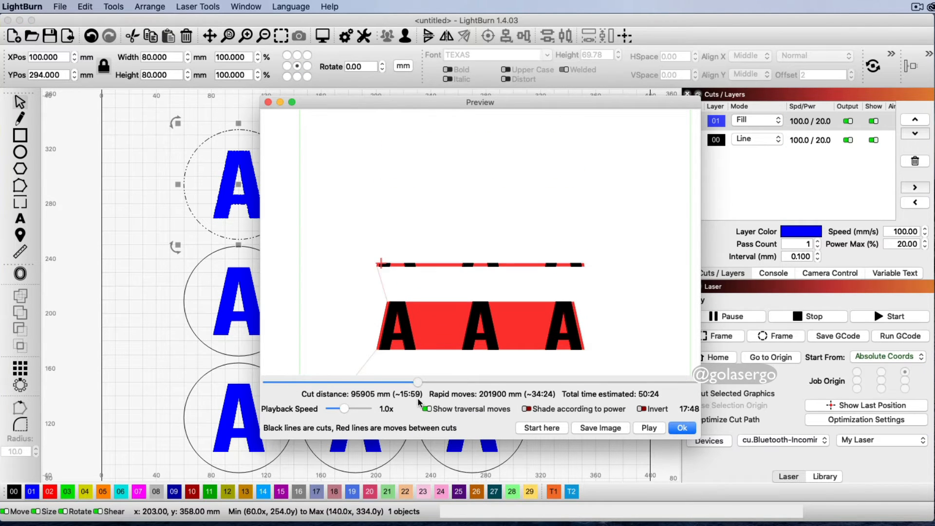
left_click_drag(418, 382, 555, 383)
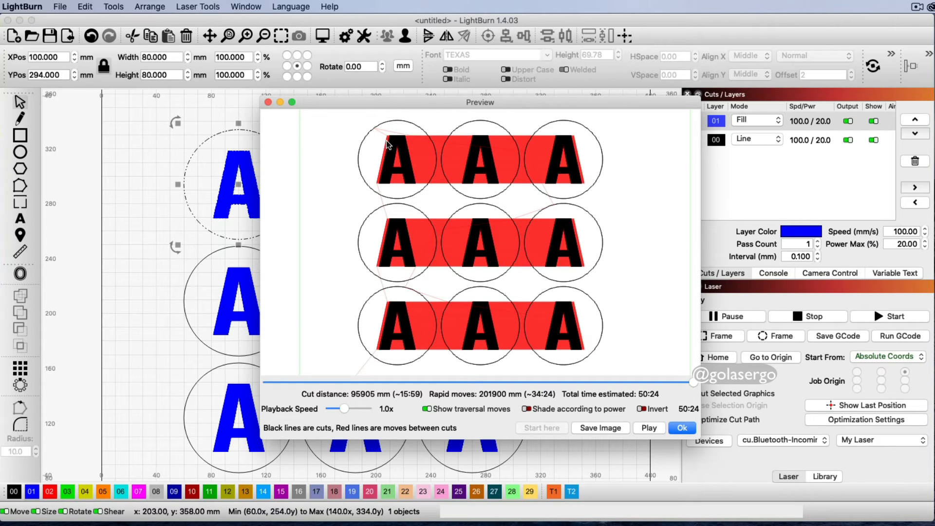
mouse_move(399, 161)
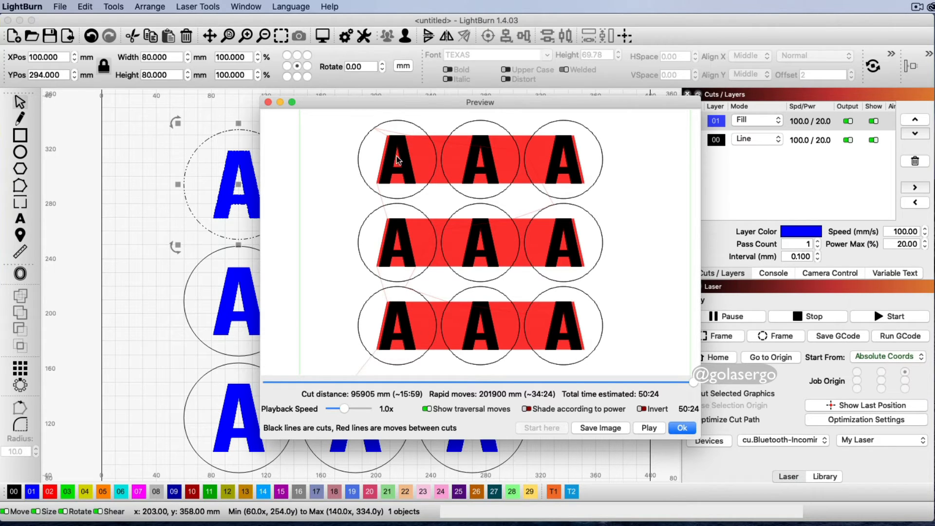
mouse_move(362, 129)
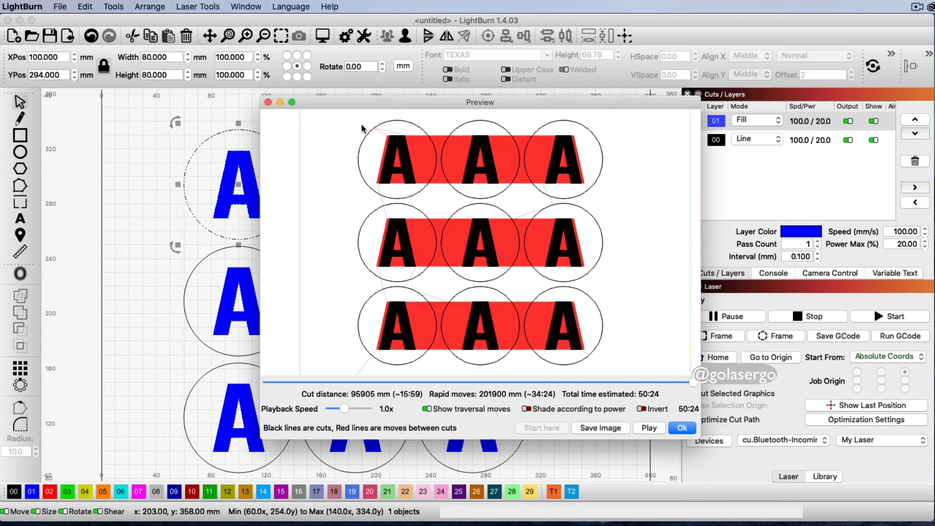
mouse_move(440, 156)
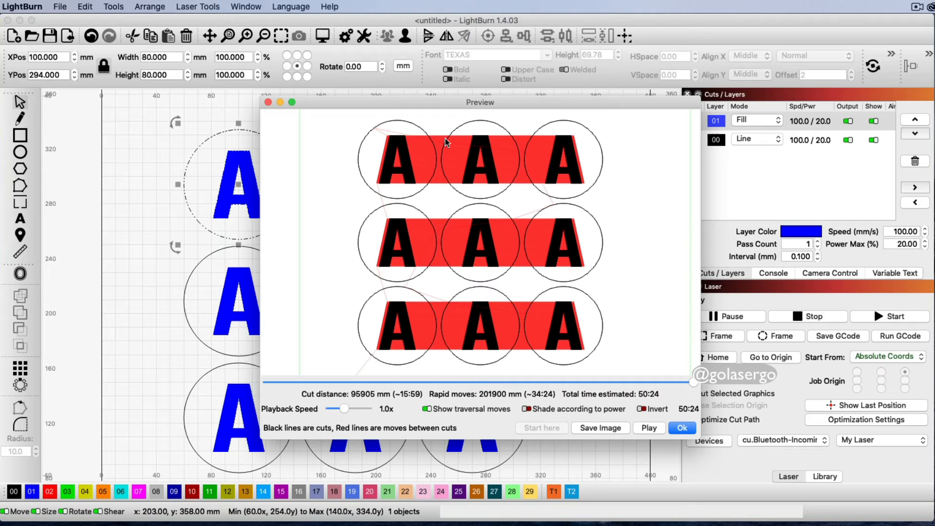
mouse_move(617, 199)
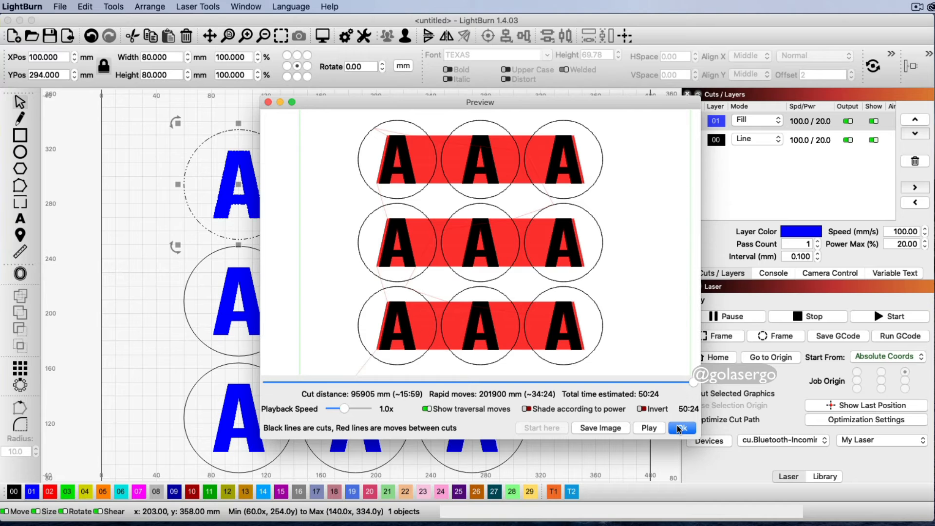
left_click(682, 427)
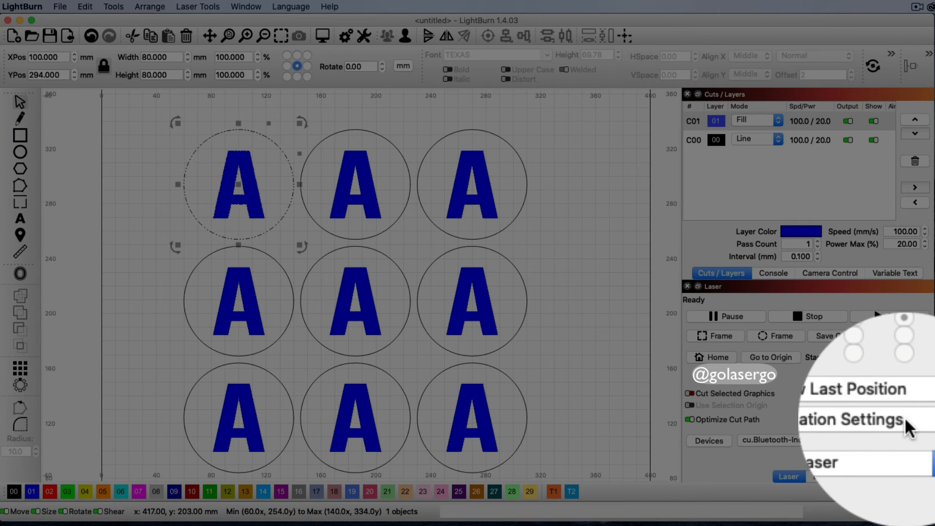
Add Order by Group to the cut optimization settings
left_click(866, 420)
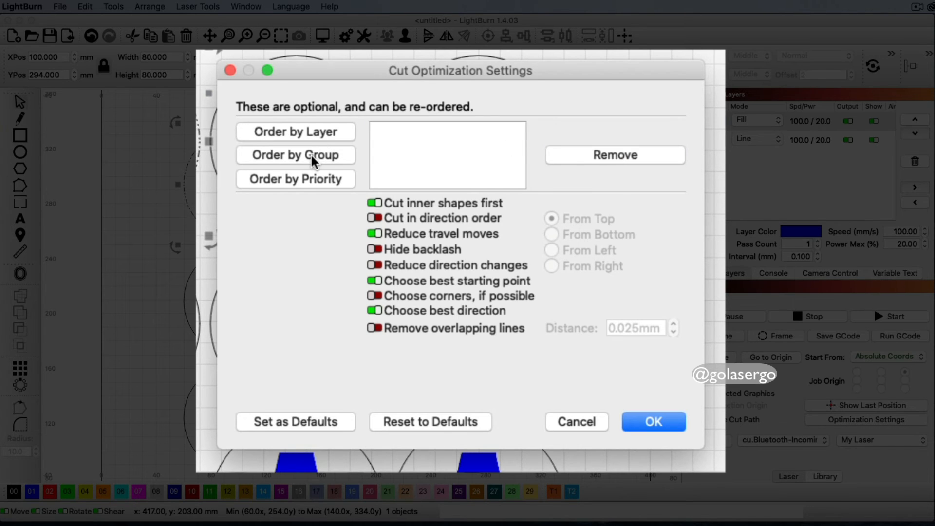
left_click(296, 155)
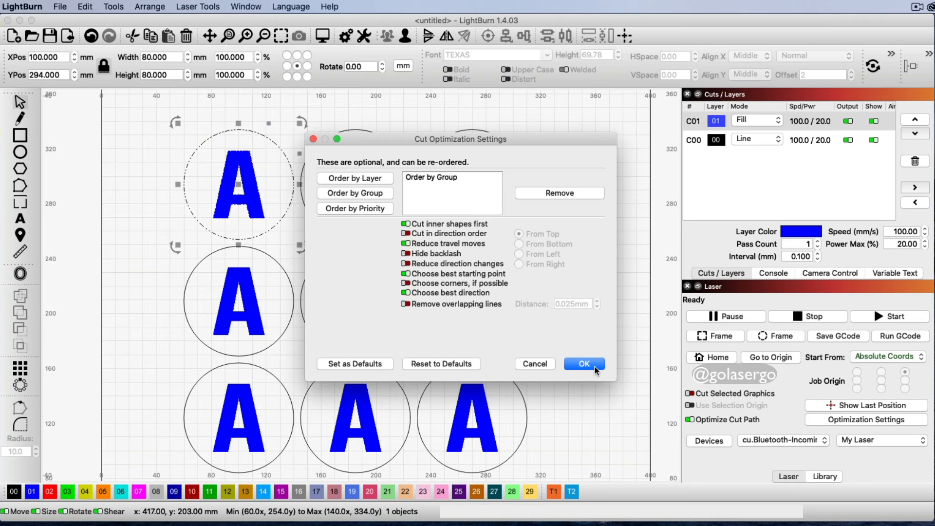
left_click(584, 364)
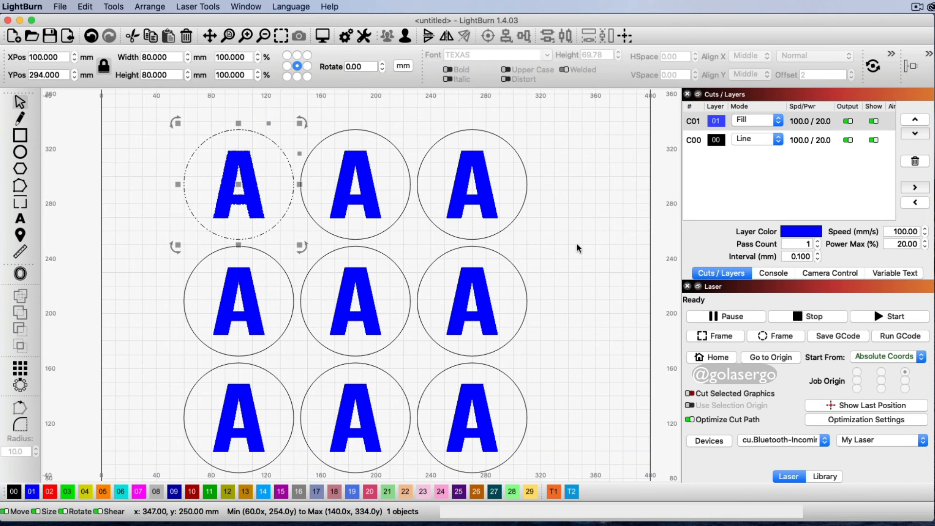
Drag the top-left badge slightly away and back near its place
left_click(576, 248)
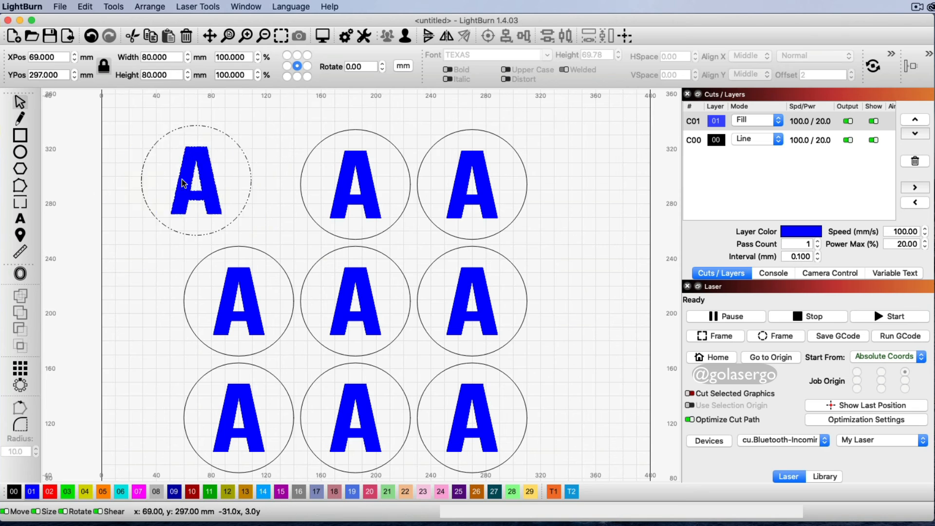
left_click_drag(197, 182, 227, 181)
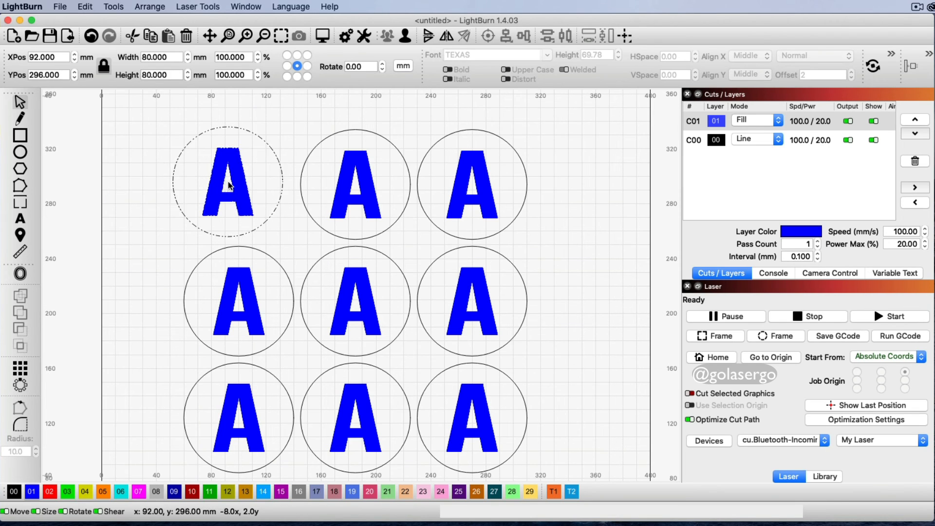
left_click_drag(226, 185, 230, 162)
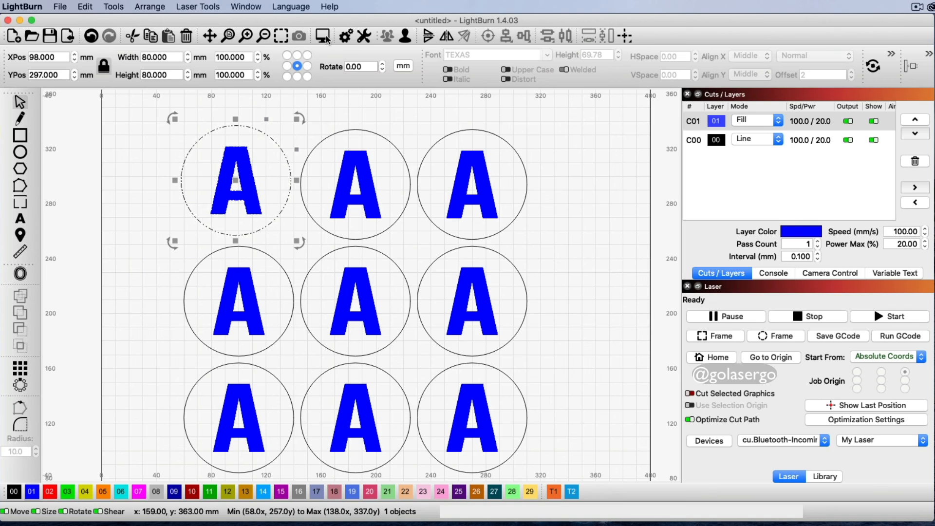
Scrub the job preview badge by badge, about 25:53 total
left_click(322, 36)
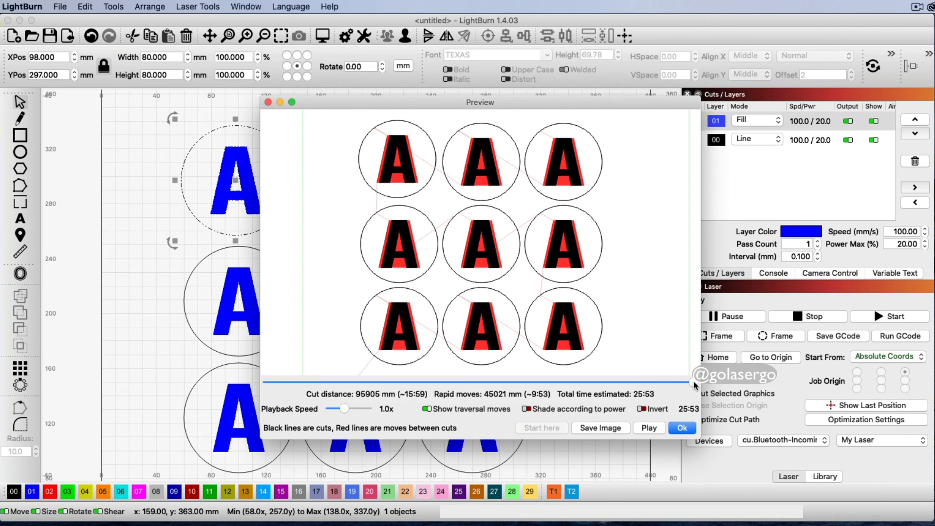
left_click_drag(691, 382, 266, 381)
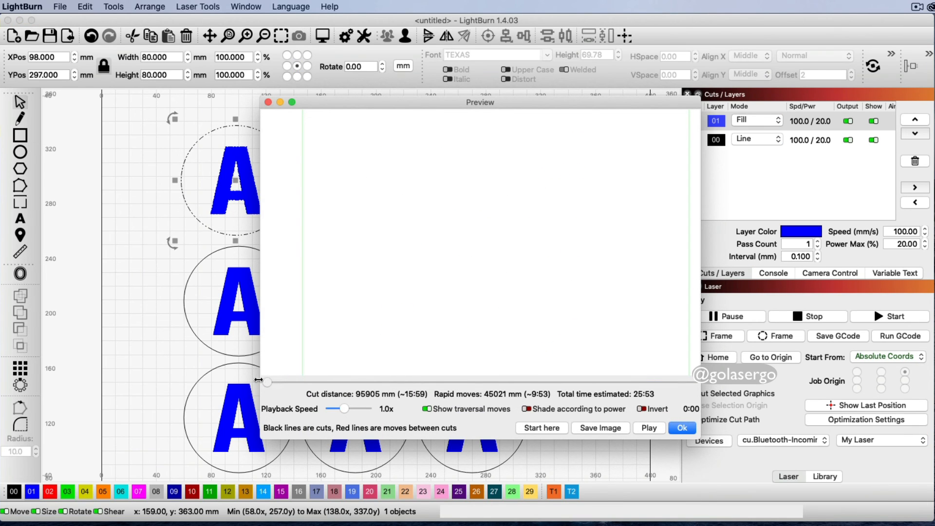
left_click_drag(266, 383, 309, 383)
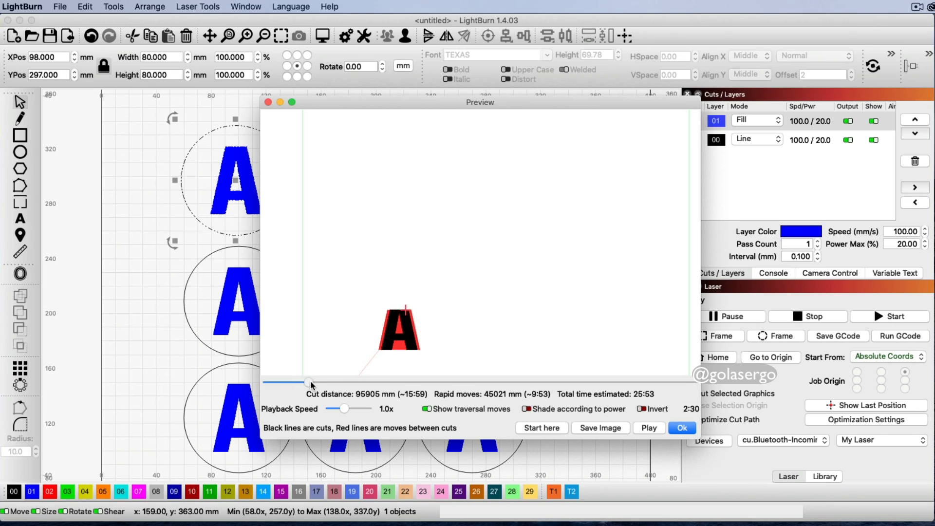
left_click_drag(308, 383, 339, 382)
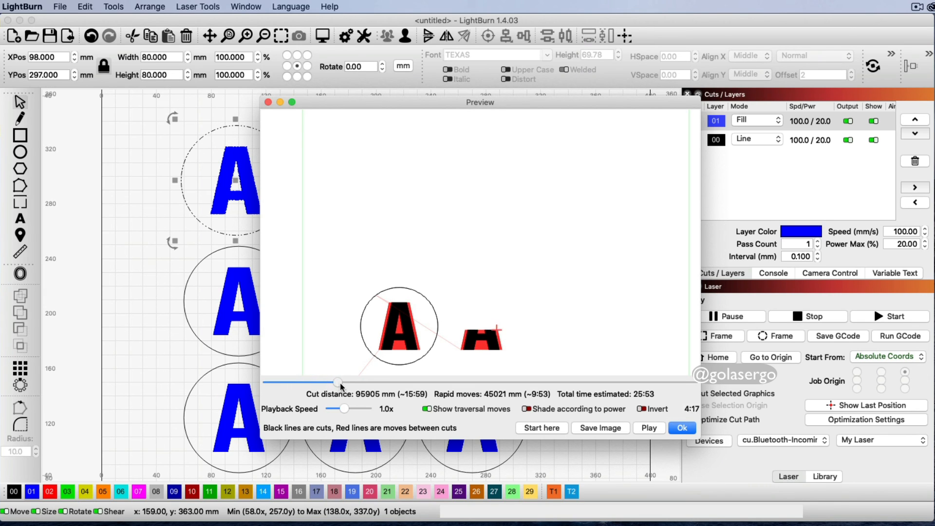
left_click_drag(339, 382, 380, 382)
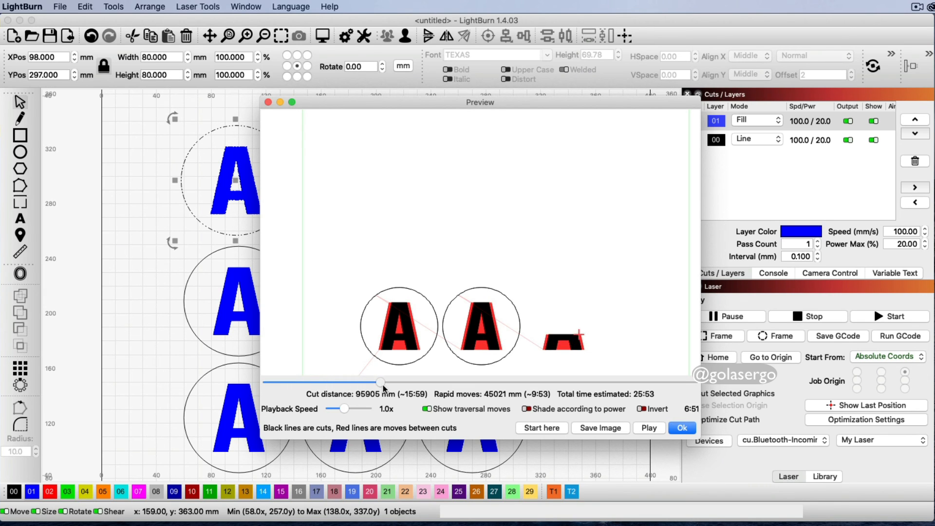
left_click_drag(381, 383, 476, 382)
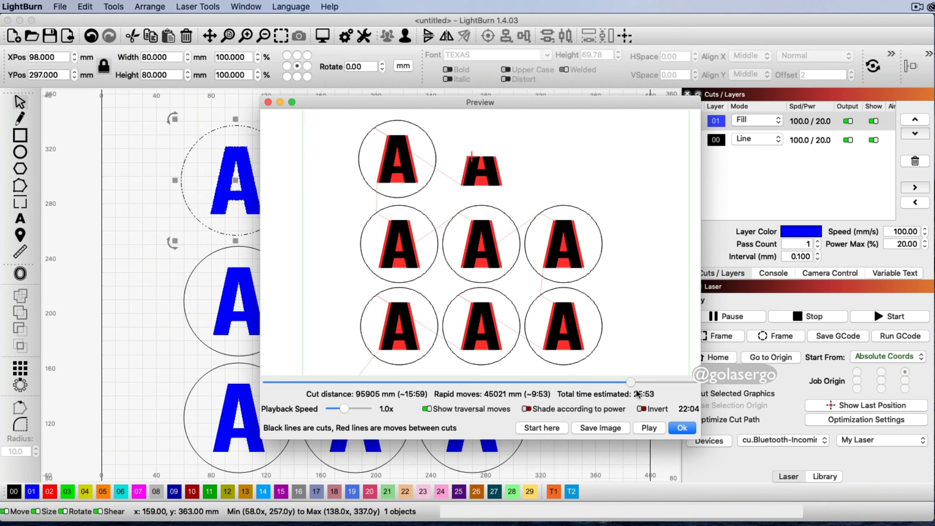
left_click_drag(631, 383, 673, 382)
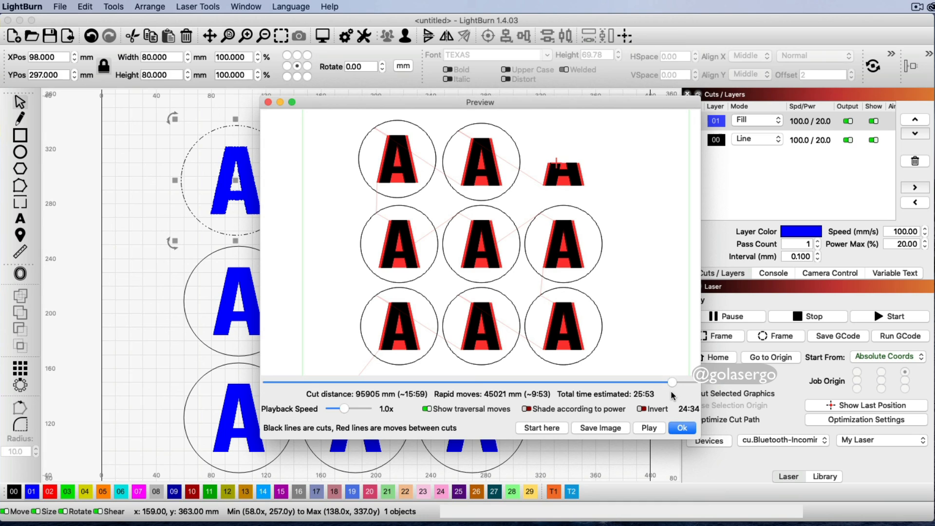